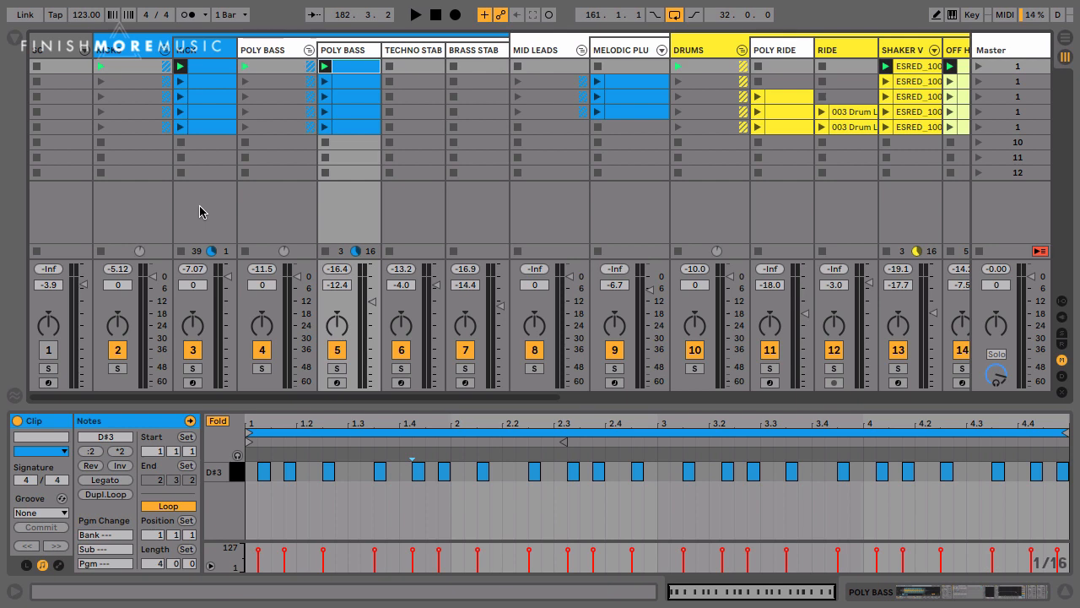
{"action": "mouse_move", "coordinate": [363, 204]}
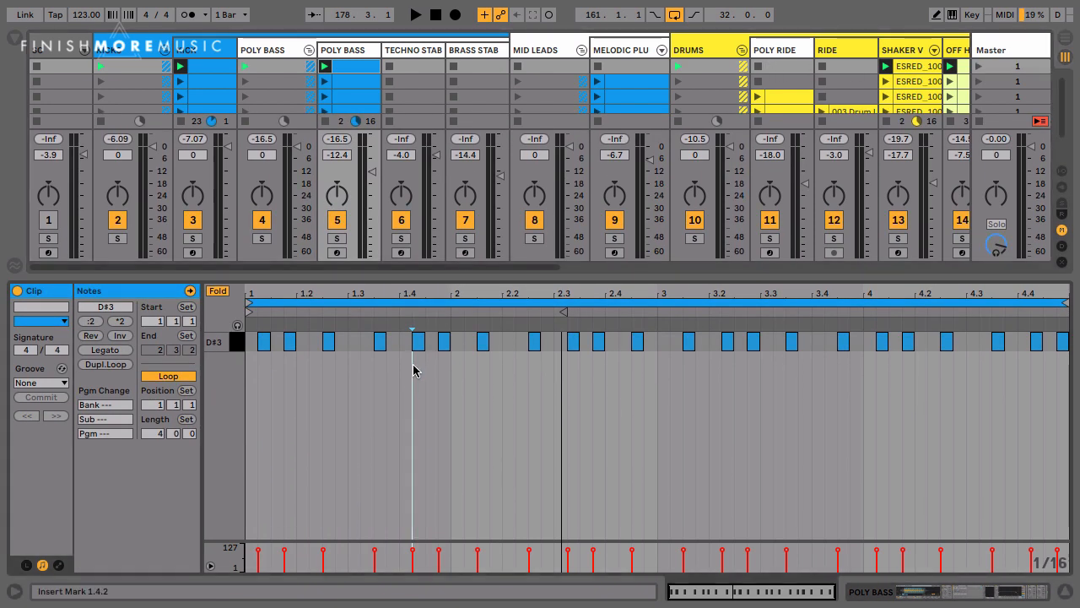
Select the first four D#3 bass notes in bar one of the Poly Bass clip
{"action": "left_click_drag", "start_coordinate": [261, 325], "coordinate": [388, 350]}
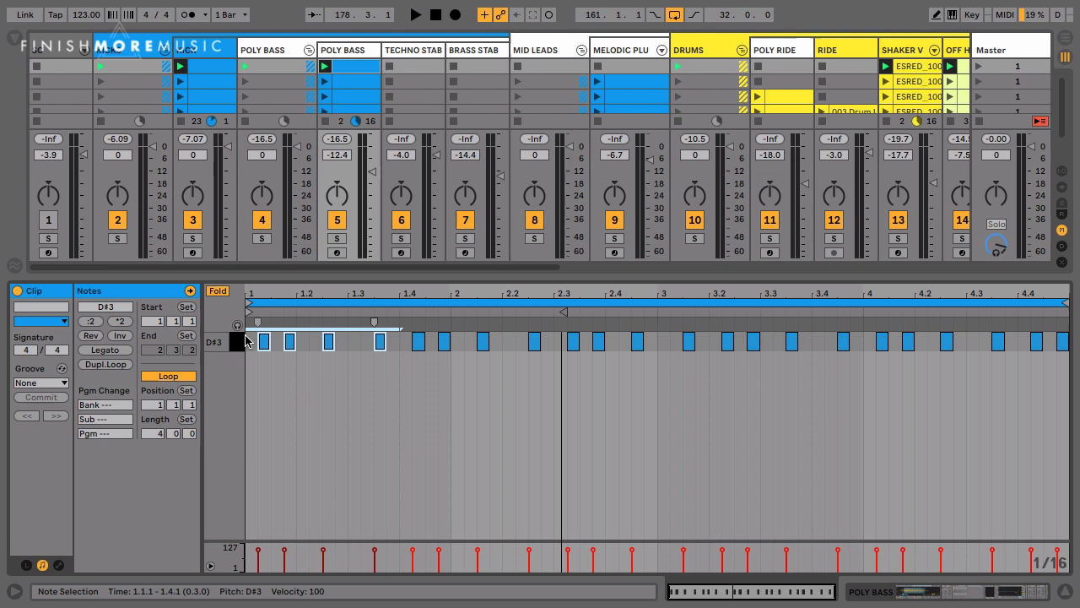
{"action": "mouse_move", "coordinate": [351, 361]}
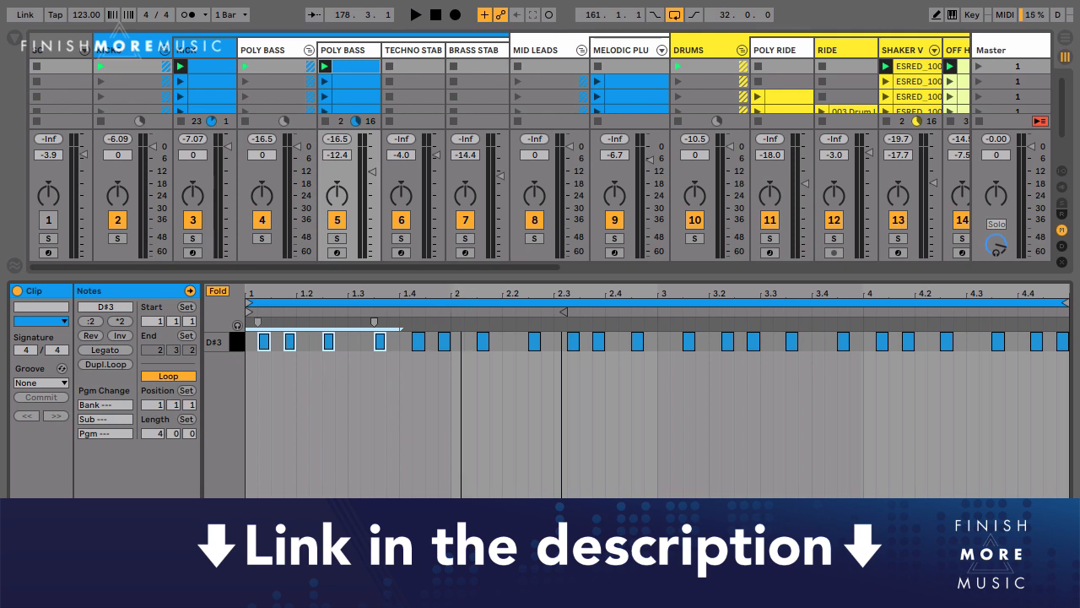
{"action": "mouse_move", "coordinate": [363, 429]}
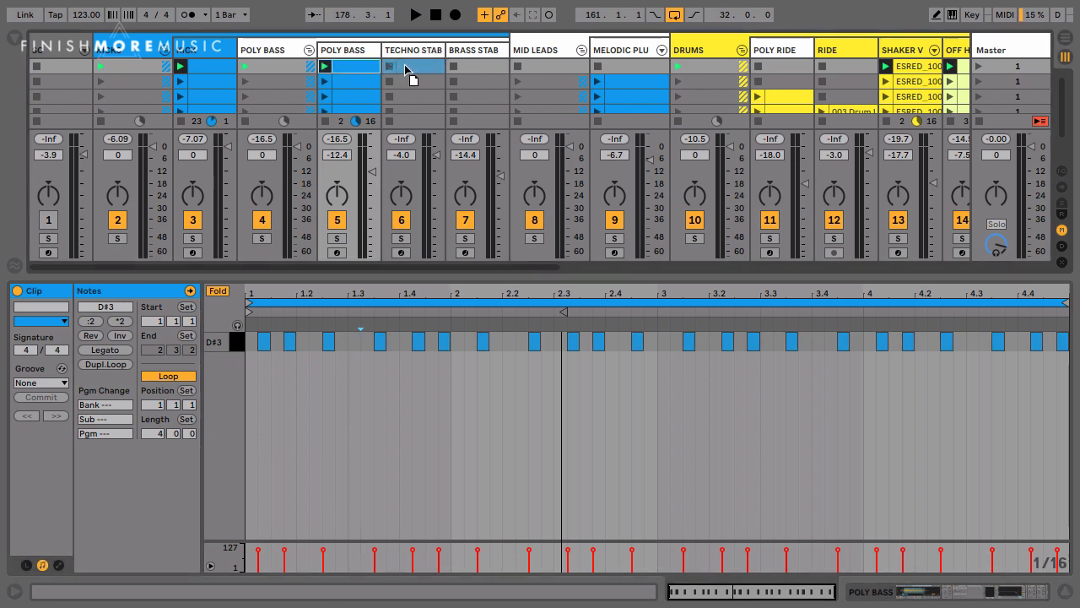
Select the Techno Stab clip's notes and pick the notes to keep as accents
{"action": "left_click", "coordinate": [414, 66]}
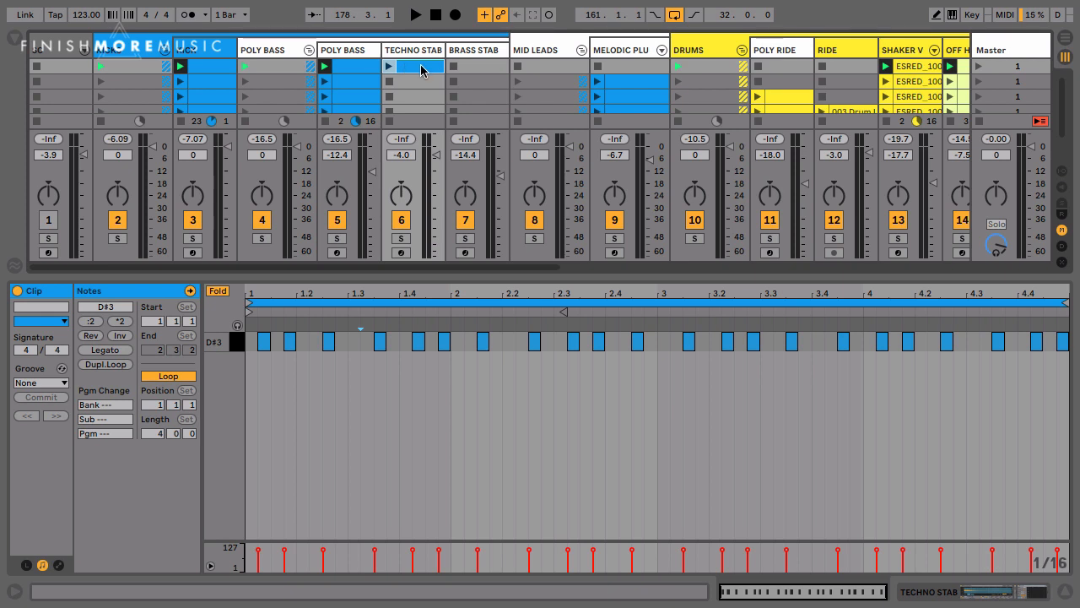
{"action": "mouse_move", "coordinate": [414, 57]}
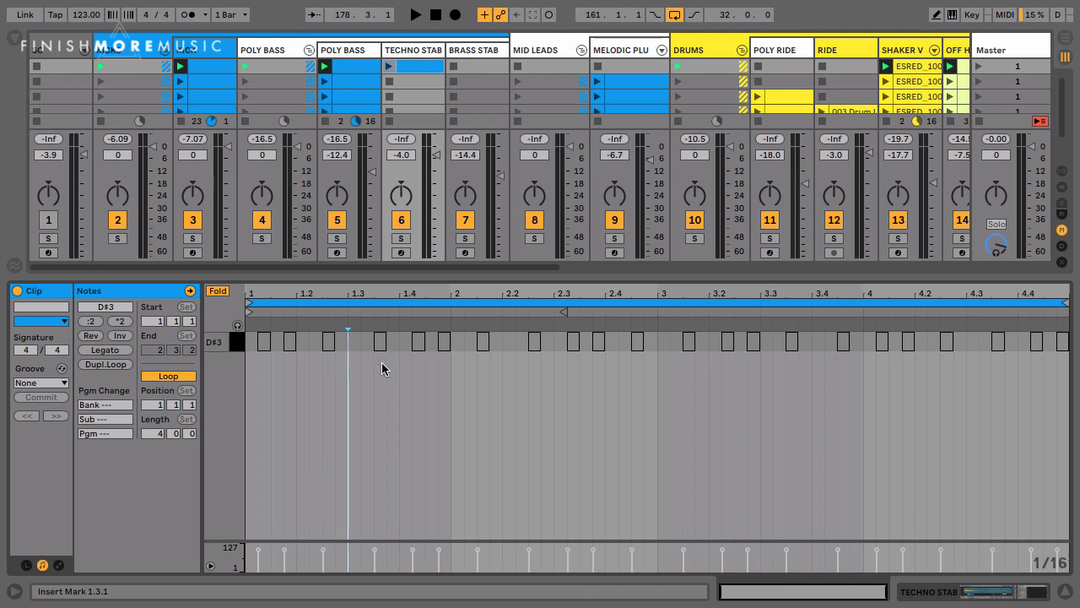
{"action": "left_click_drag", "start_coordinate": [249, 329], "coordinate": [401, 354]}
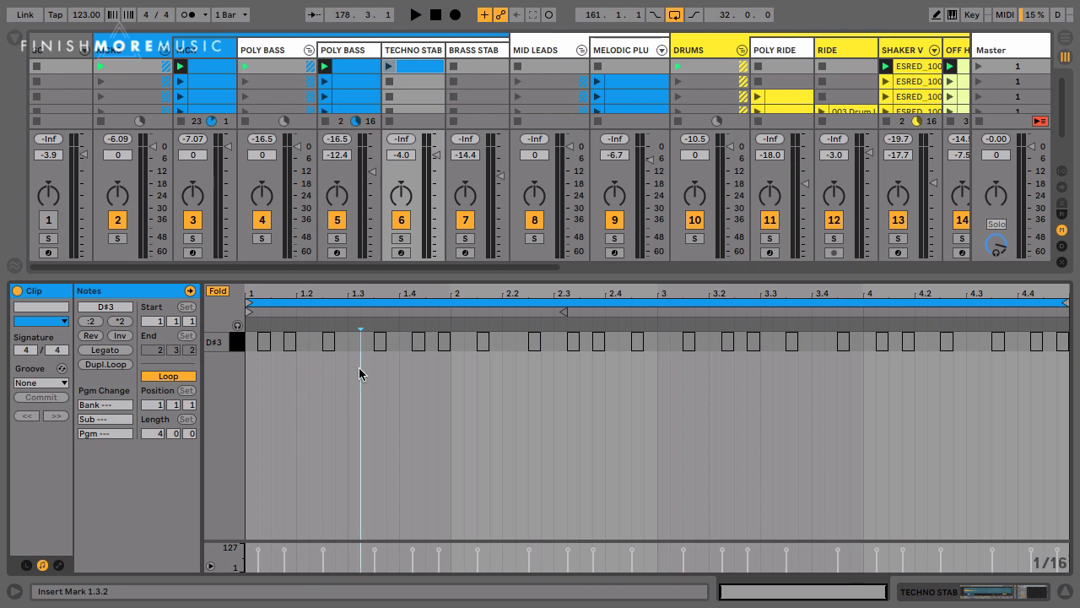
{"action": "left_click", "coordinate": [379, 342]}
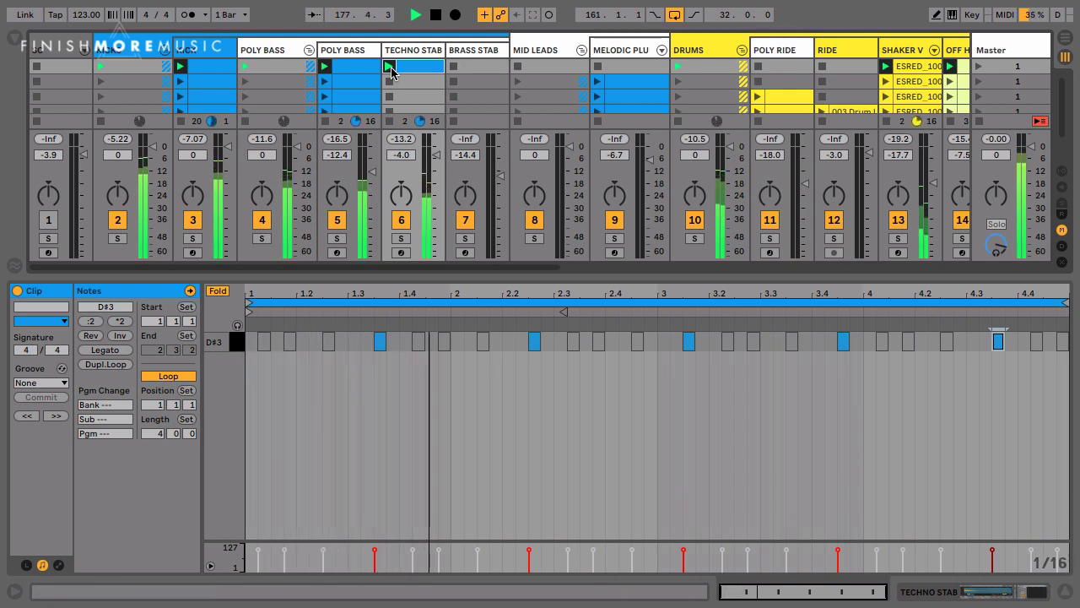
Stop the accent pattern playback and clear the note selection
{"action": "left_click", "coordinate": [446, 14]}
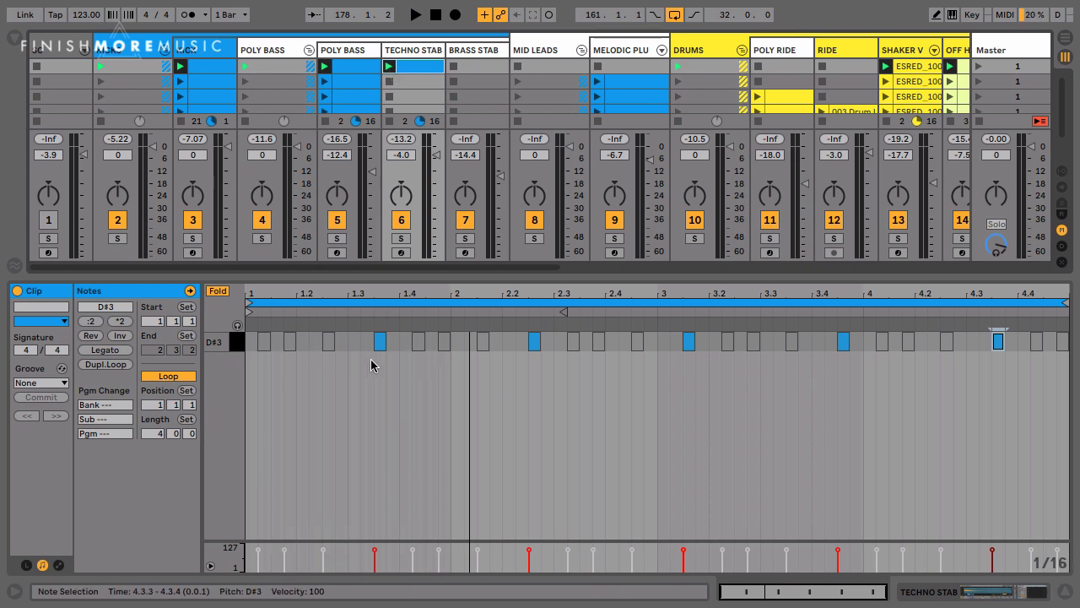
{"action": "mouse_move", "coordinate": [405, 365]}
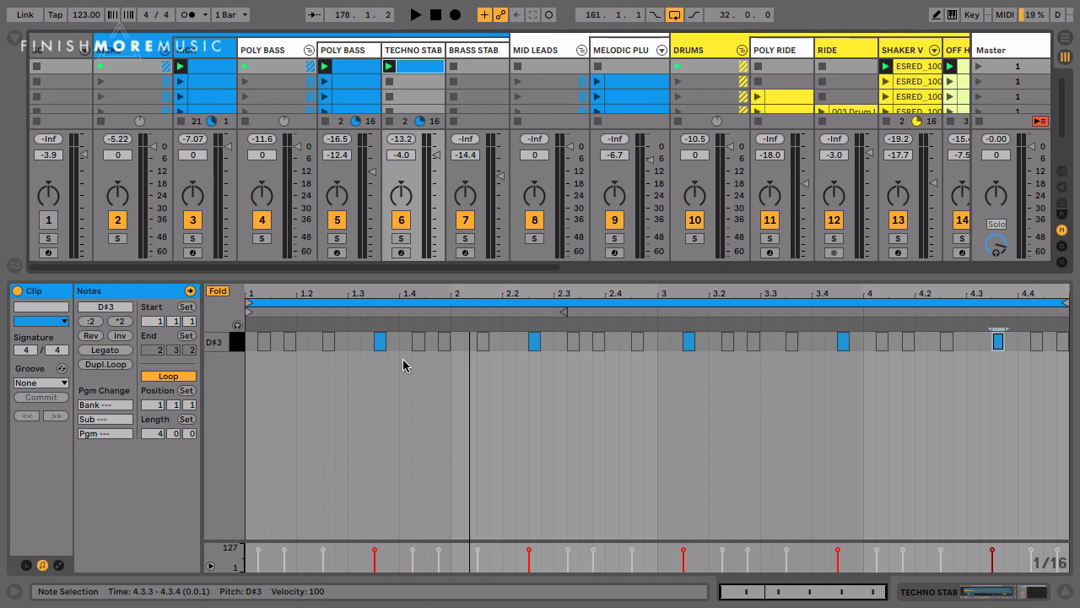
{"action": "left_click", "coordinate": [414, 65]}
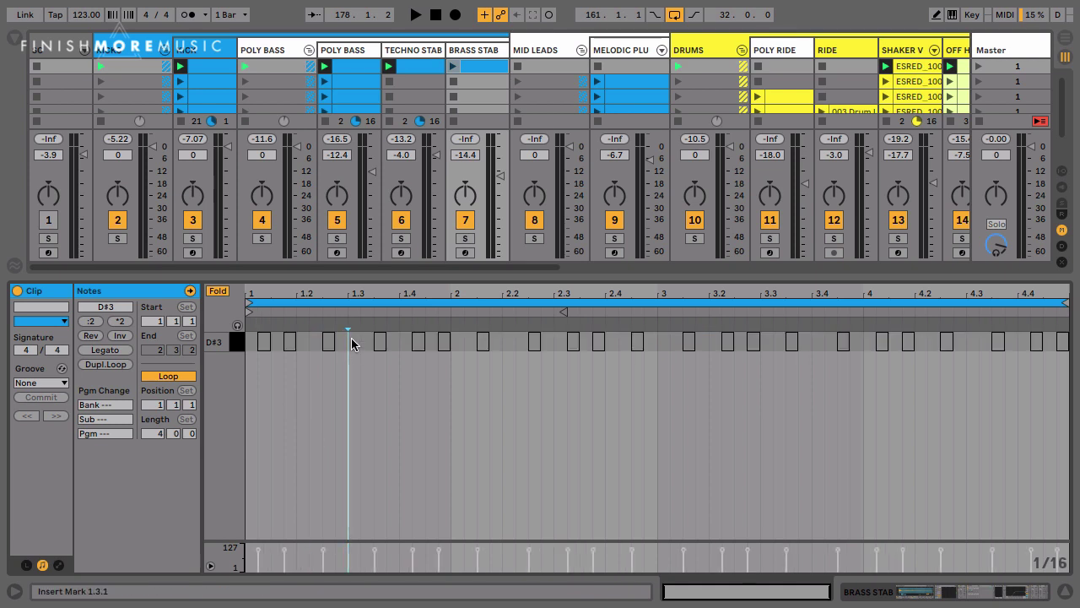
Select the Brass Stab notes, colour the clip green, and launch the Techno Stab accents
{"action": "left_click_drag", "start_coordinate": [253, 342], "coordinate": [337, 346]}
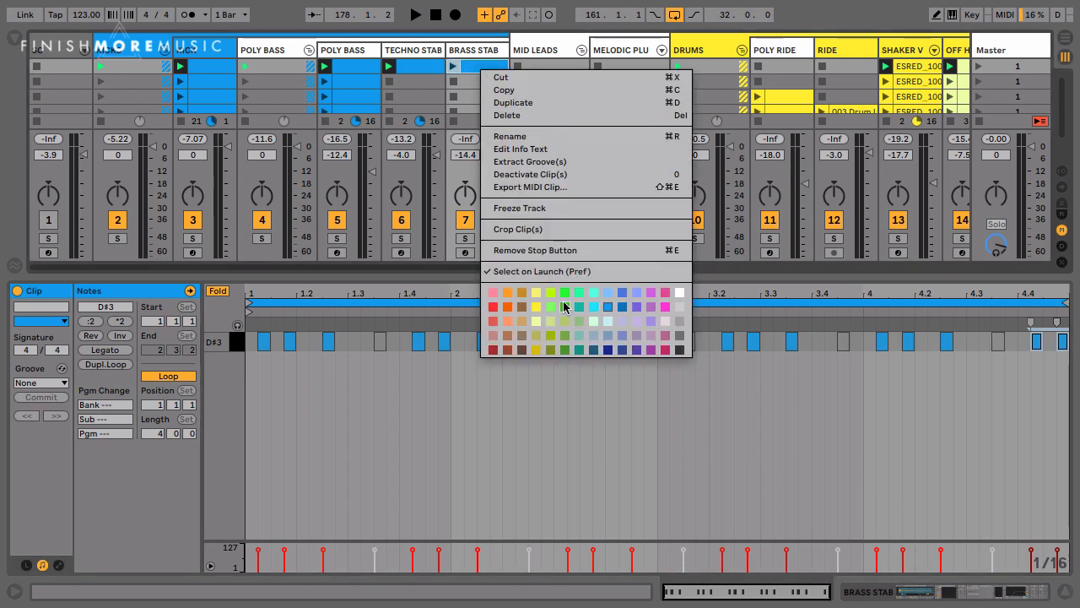
{"action": "left_click", "coordinate": [565, 292]}
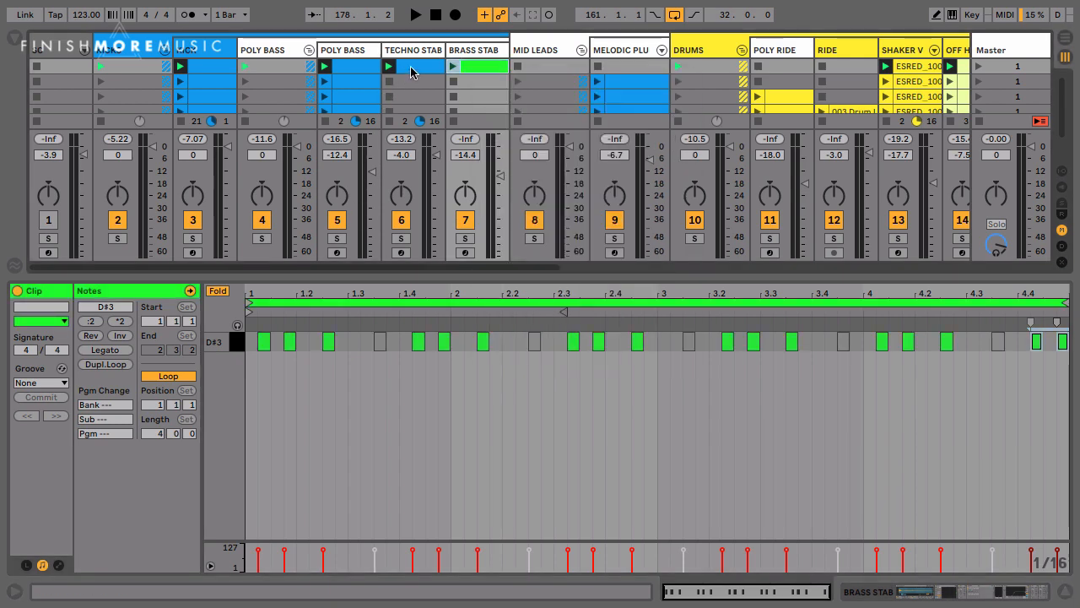
{"action": "left_click", "coordinate": [390, 66]}
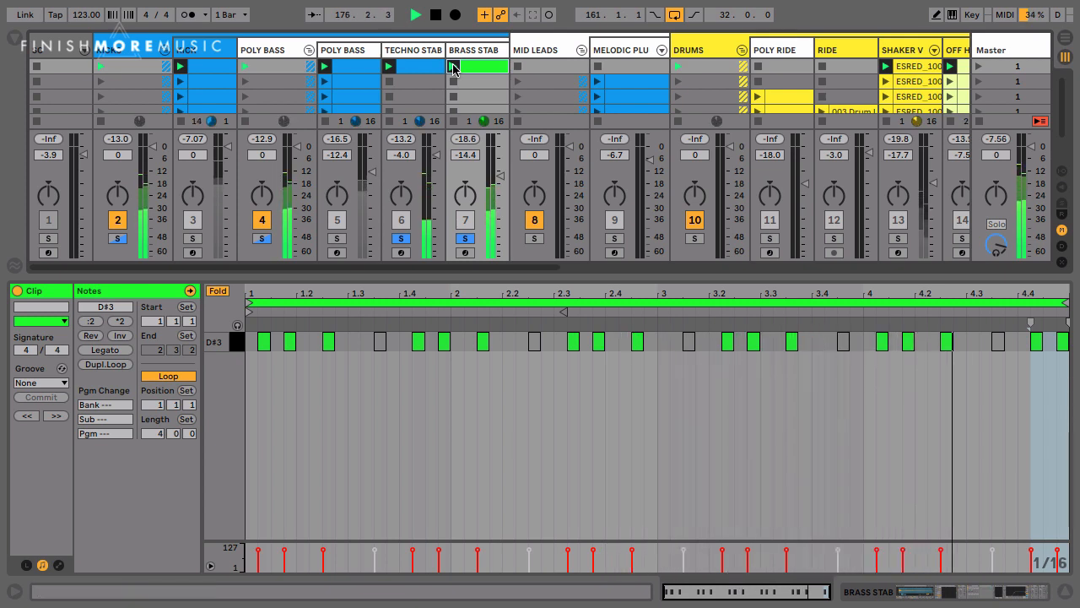
Stop the Techno Stab and Brass Stab clips from playing
{"action": "left_click", "coordinate": [445, 14]}
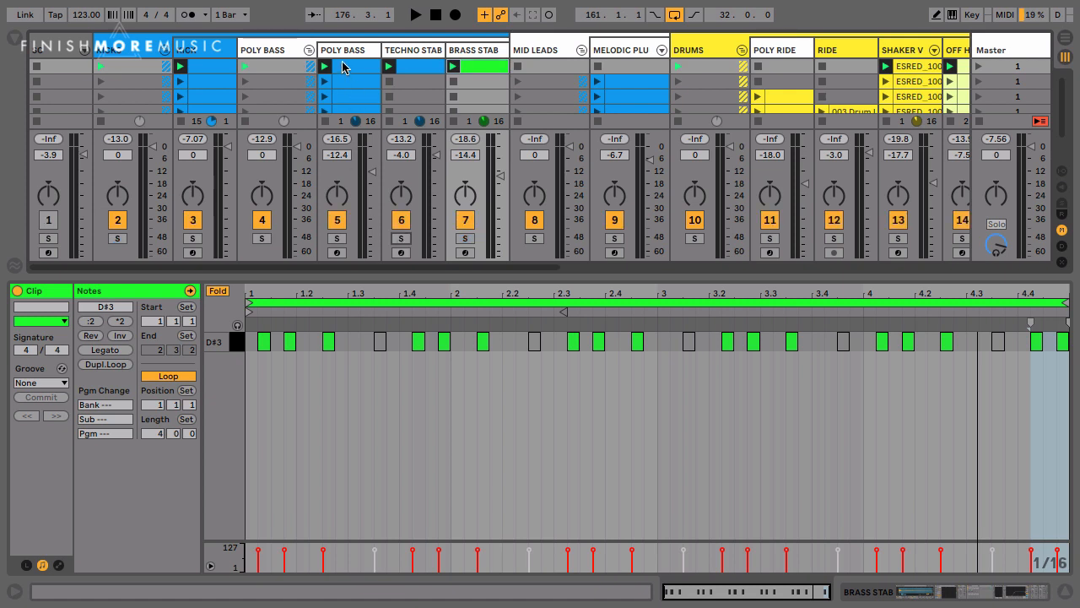
{"action": "mouse_move", "coordinate": [983, 73]}
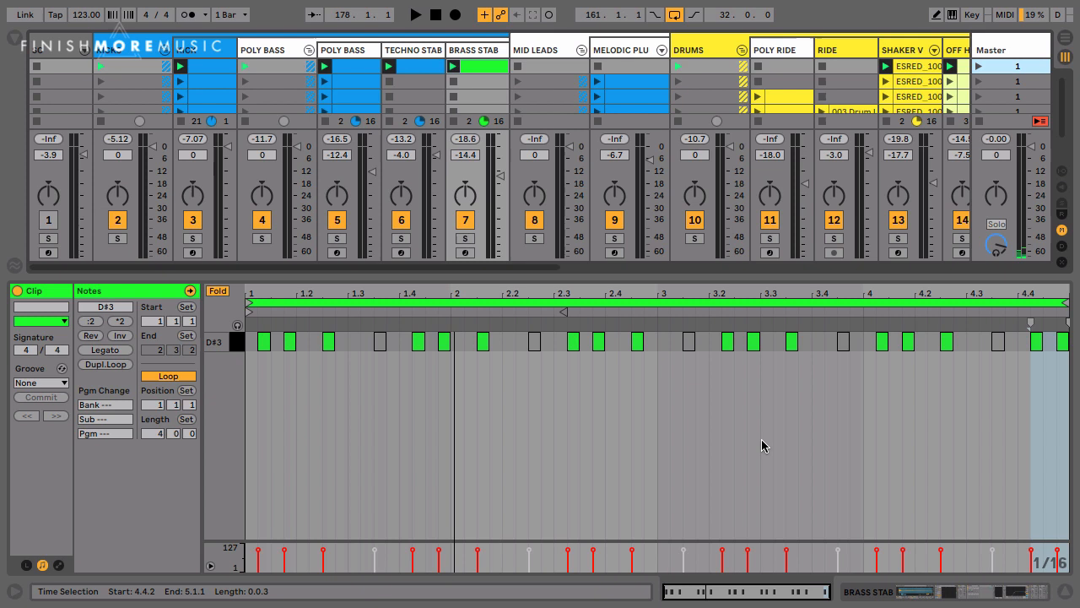
{"action": "mouse_move", "coordinate": [337, 333]}
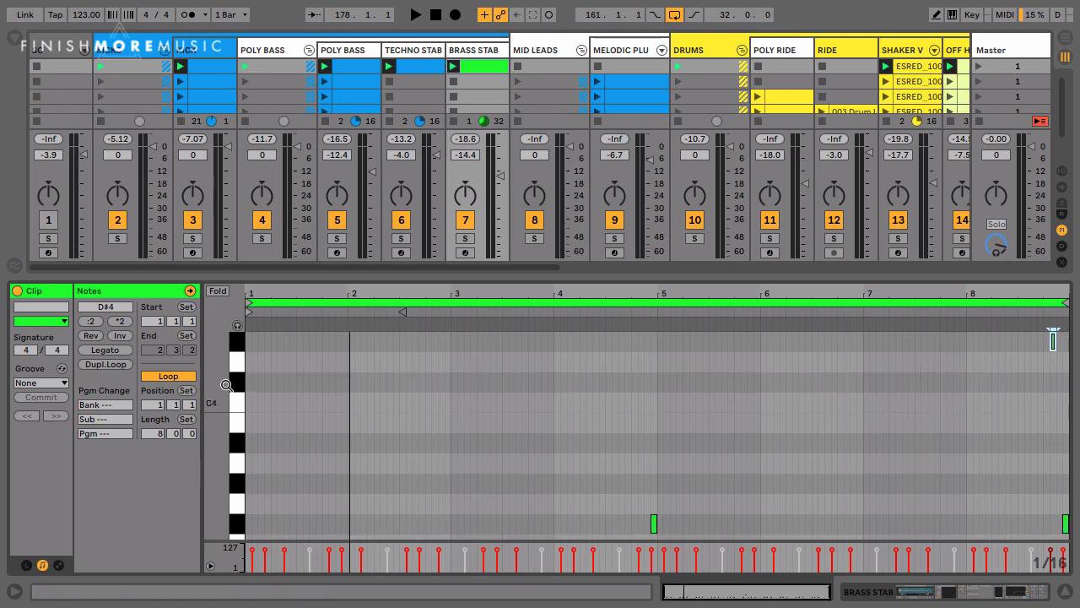
Zoom the piano roll to fit all of the Brass Stab clip's notes
{"action": "left_click", "coordinate": [217, 290]}
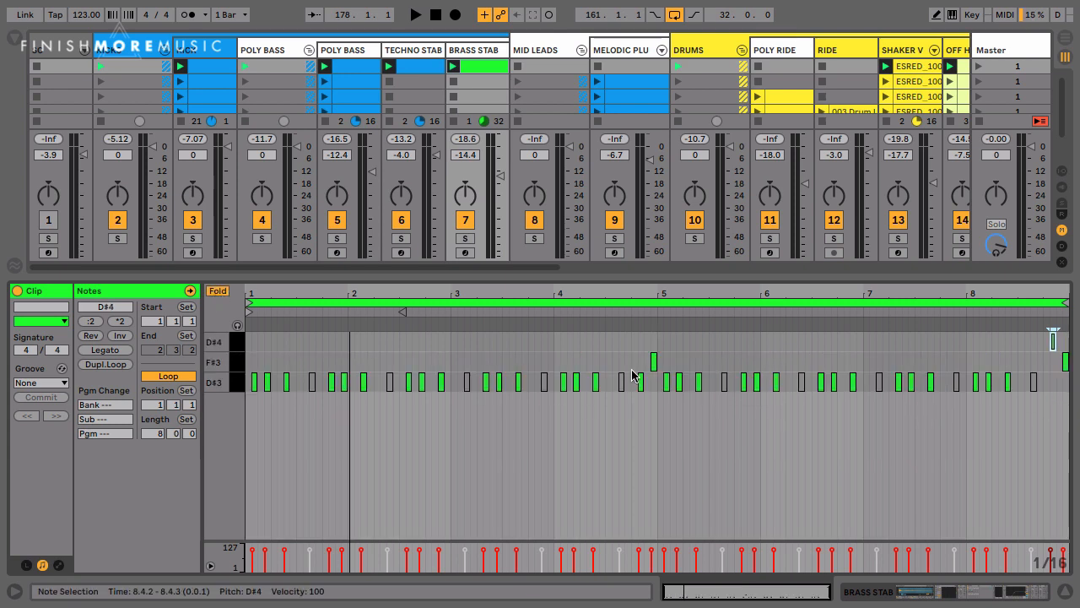
{"action": "mouse_move", "coordinate": [641, 378]}
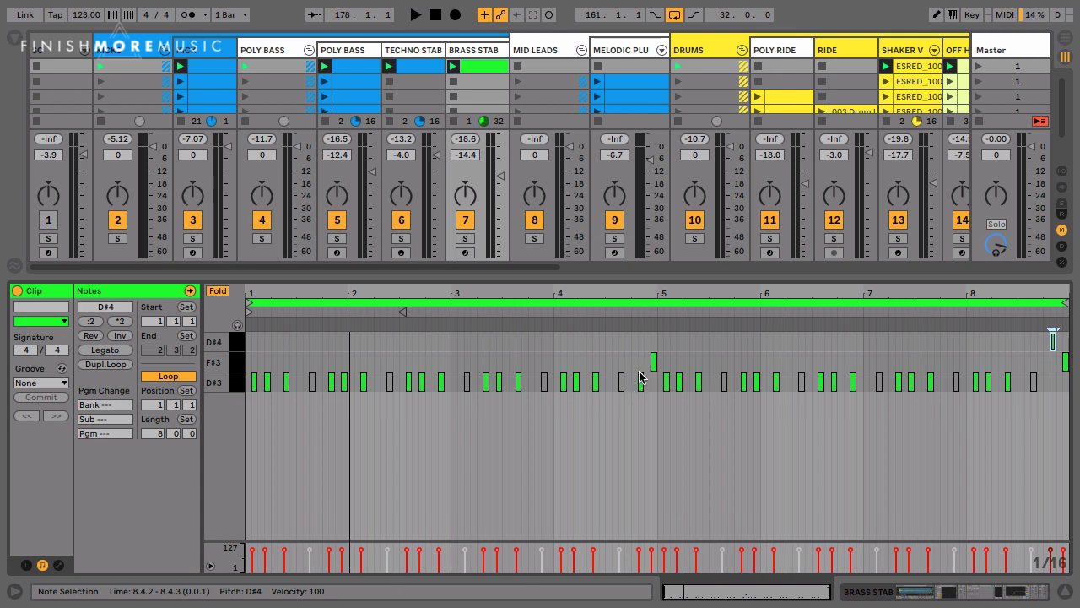